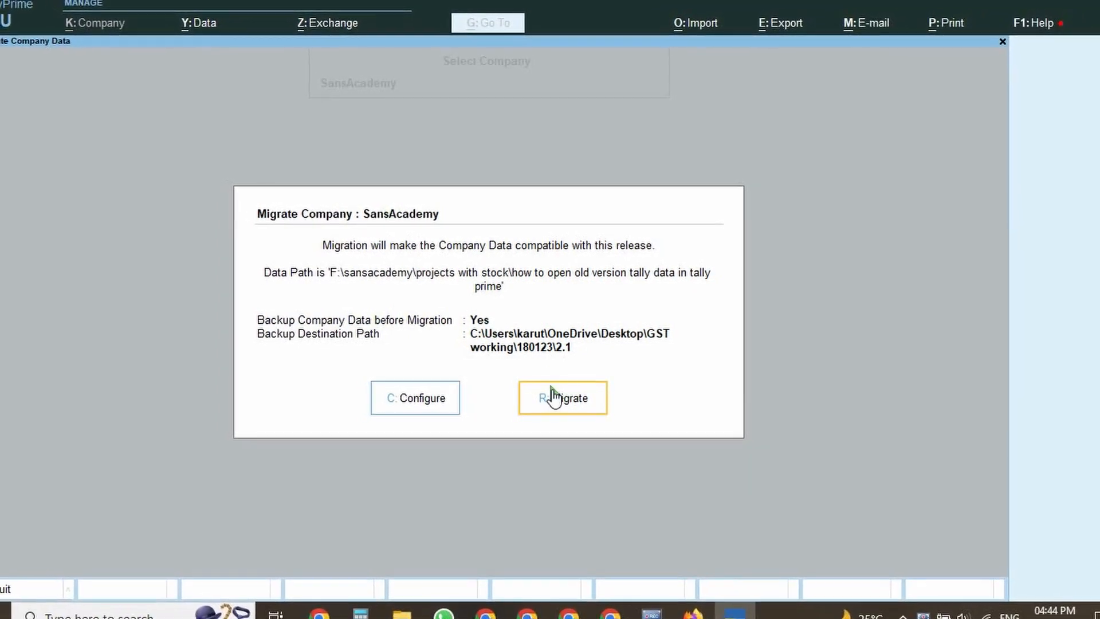
# - Begin migrating the SansAcademy company data from the Migrate Company dialog
pyautogui.click(562, 398)
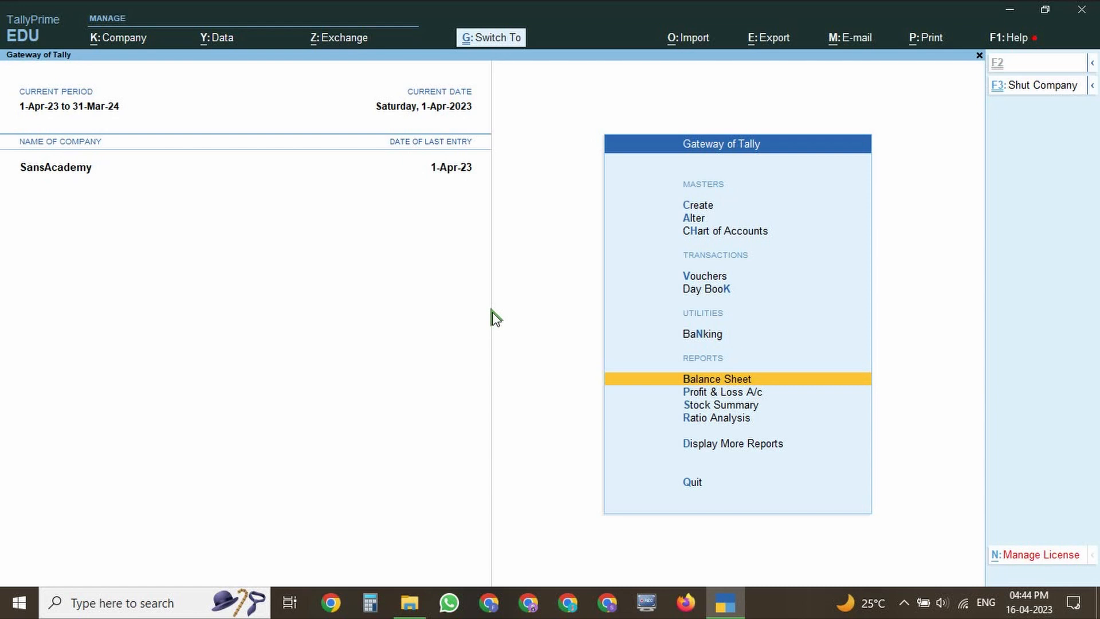
# - After migration completes, dismiss focus in the Gateway of Tally for 1-Apr-23 to 31-Mar-24
pyautogui.click(491, 37)
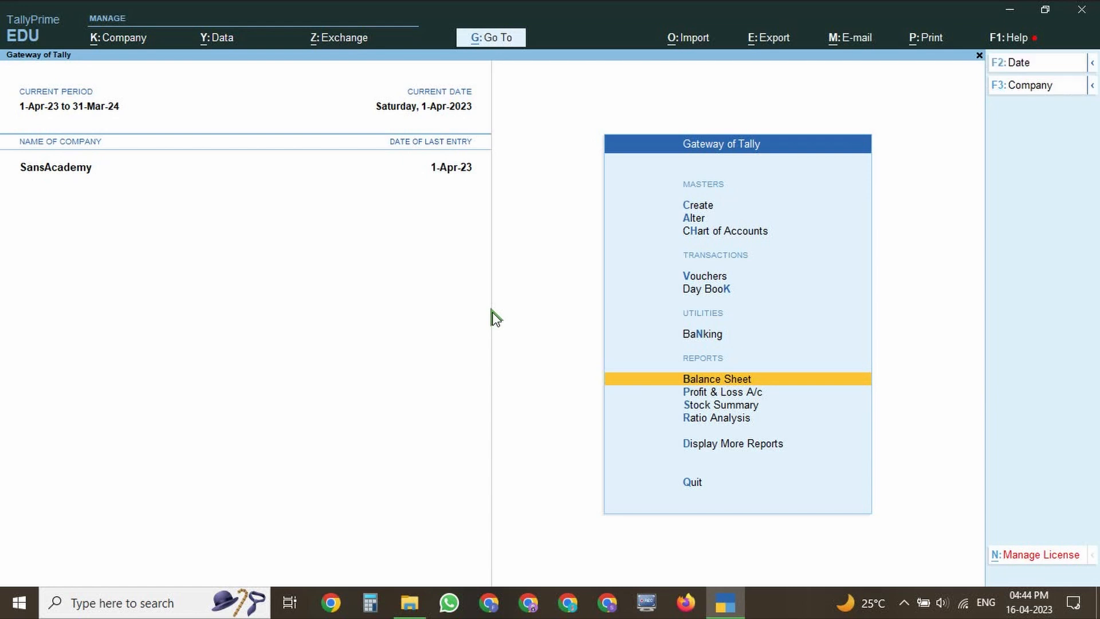